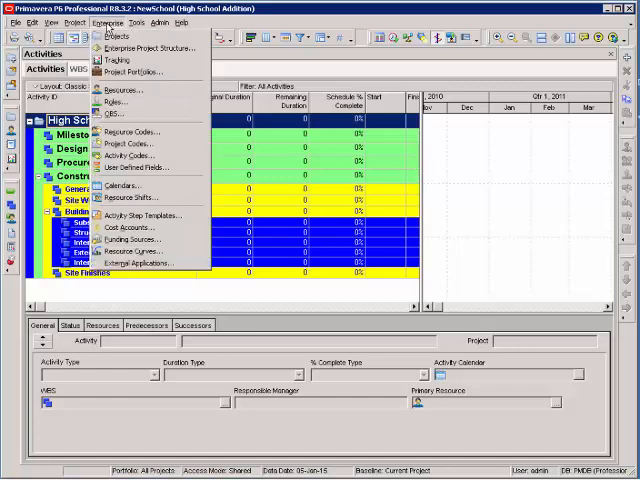
Open the Calendars list and compare Global and Project views, ending on the global calendars
click(118, 187)
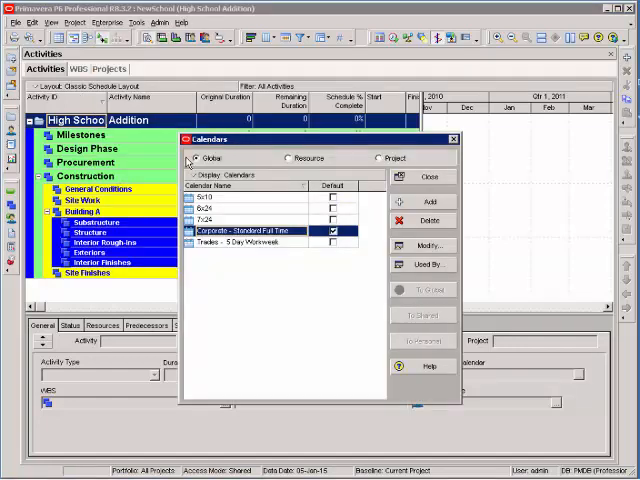
click(190, 158)
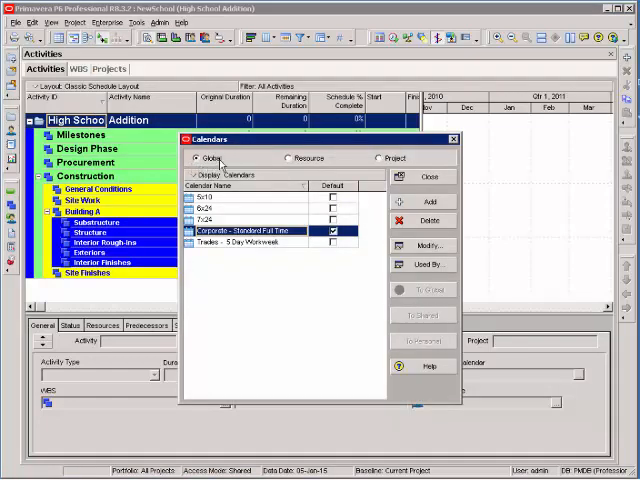
mouse_move(388, 168)
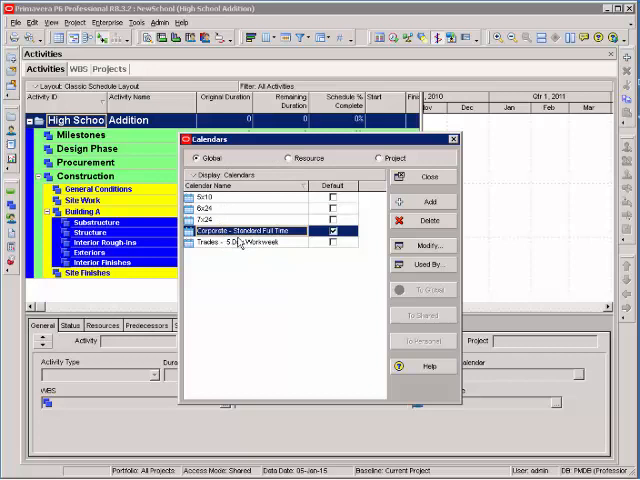
click(368, 158)
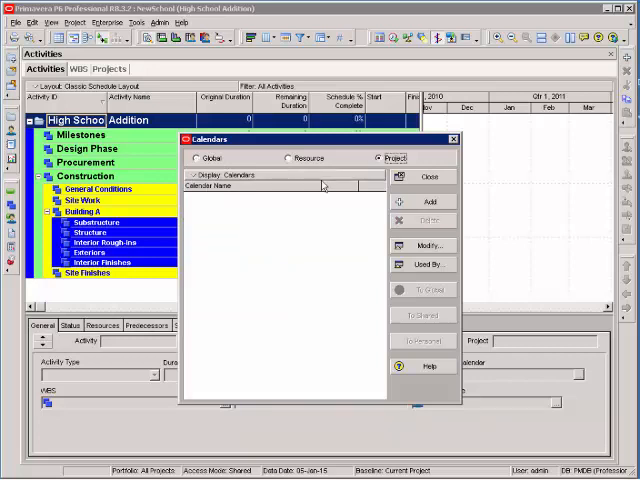
click(192, 158)
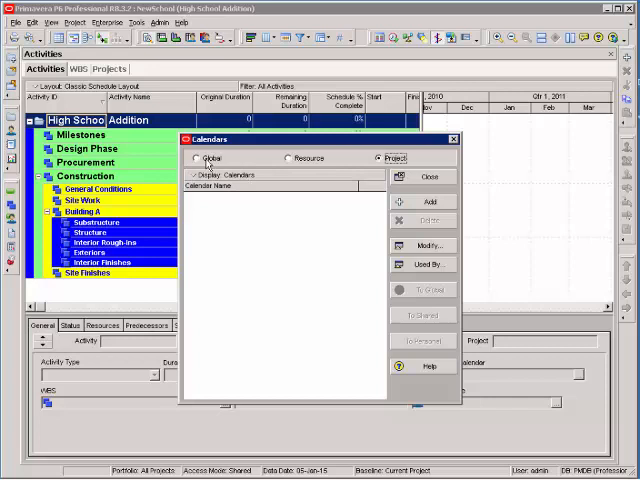
click(191, 157)
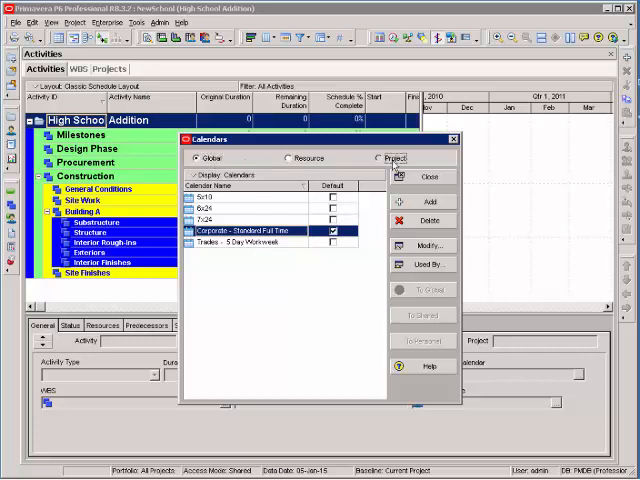
Switch the Calendars list to Project, which shows no calendars yet
click(372, 158)
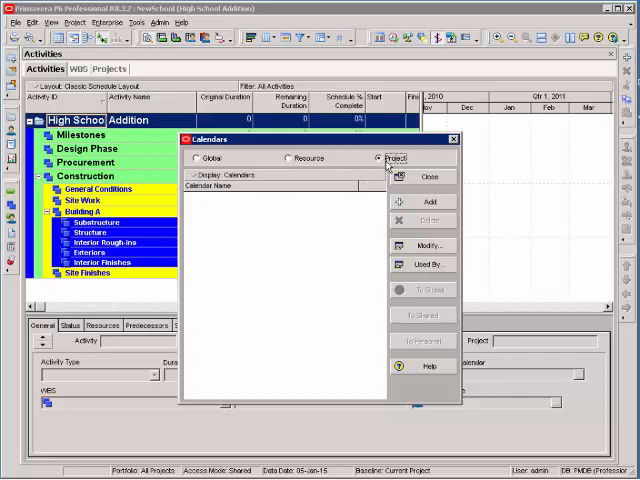
Add a project calendar based on Trades - 5 Day Workweek and name it 'Working Days'
click(425, 202)
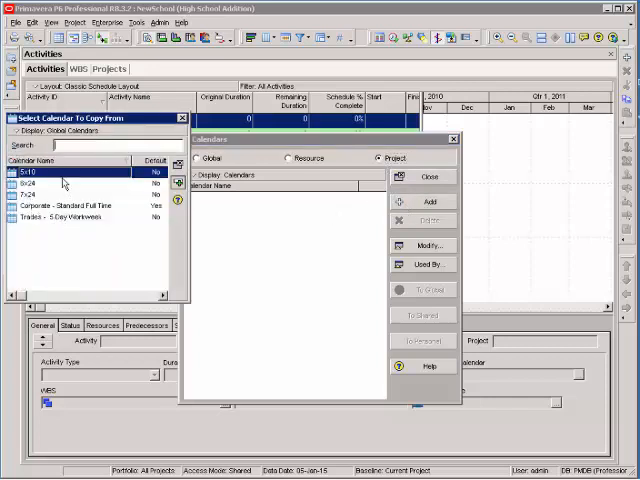
mouse_move(53, 220)
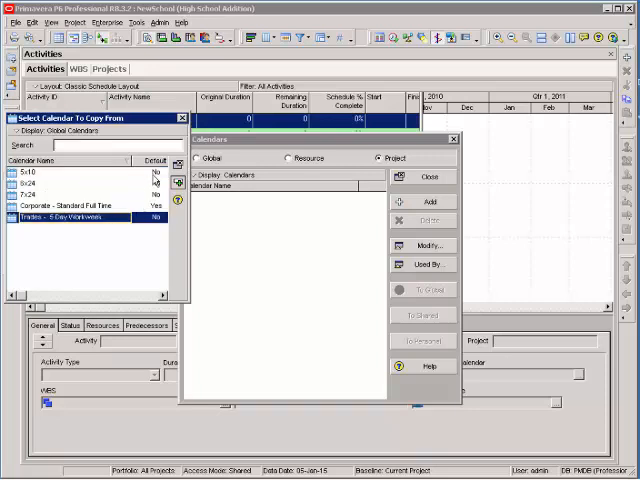
click(427, 201)
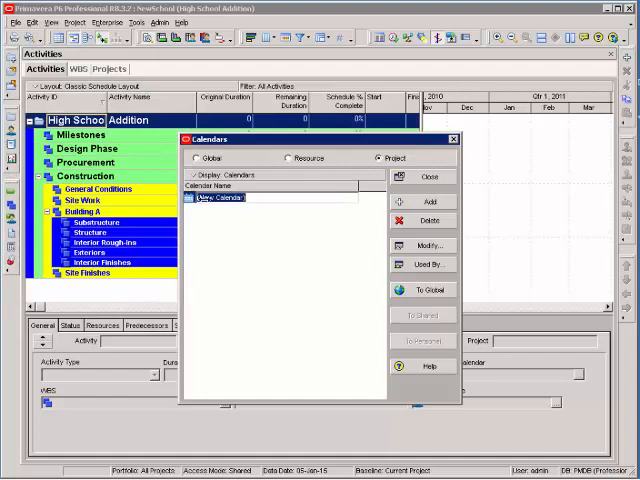
text(Working Days)
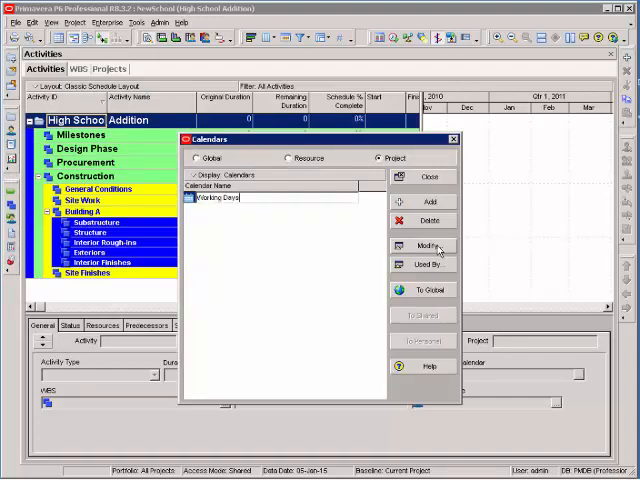
In the Working Days calendar, mark December 25 and January 19 as nonwork days
click(427, 246)
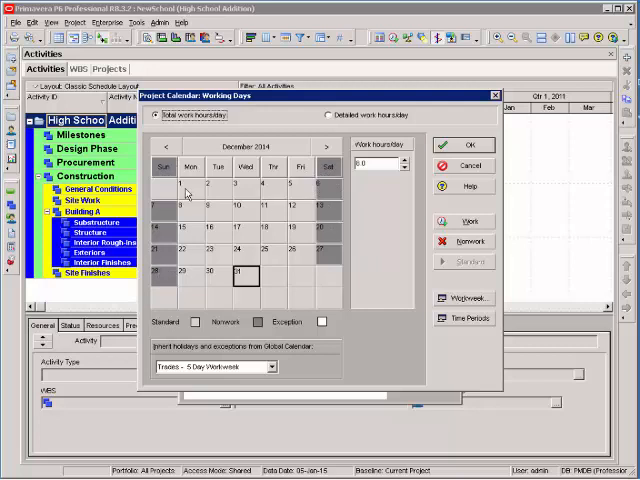
mouse_move(270, 255)
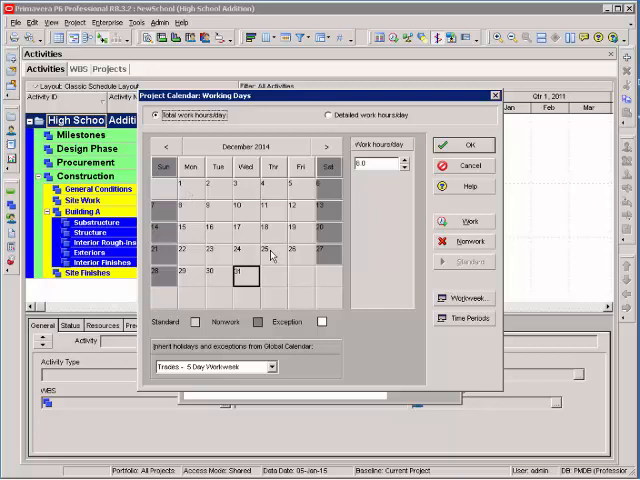
click(267, 246)
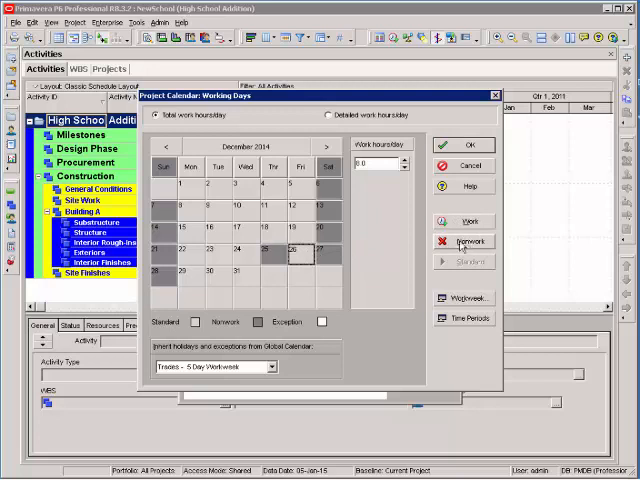
click(324, 147)
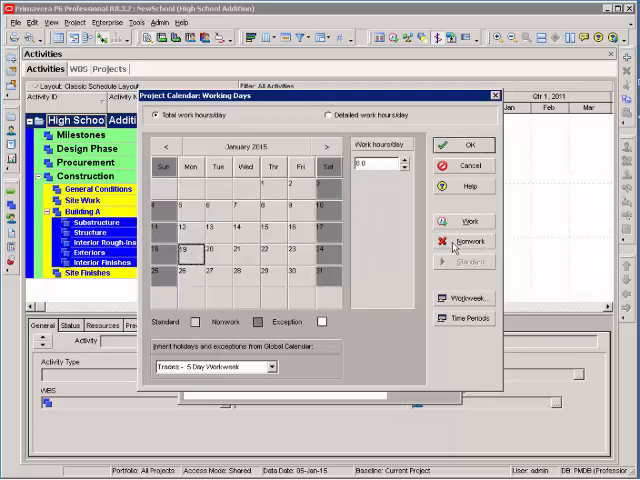
click(322, 146)
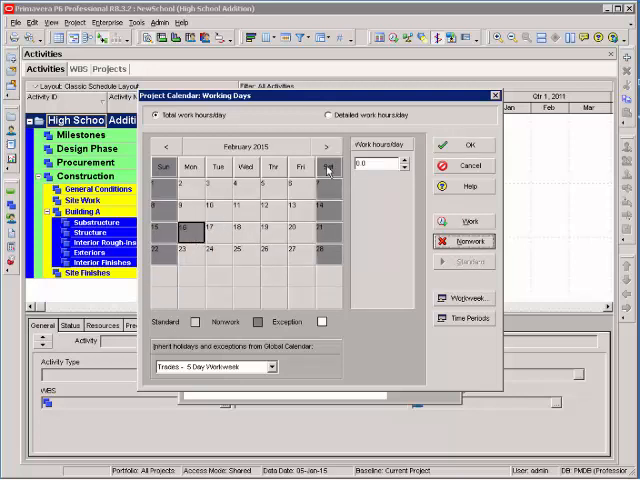
Step through 2015, pick May 25, mark July 3 nonwork, and save Working Days
click(328, 147)
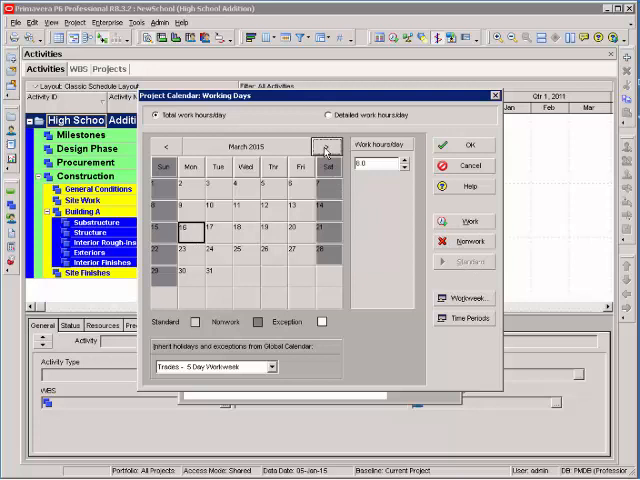
click(324, 146)
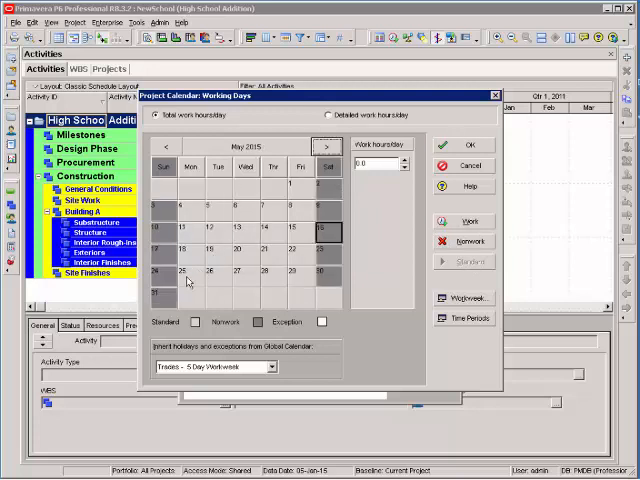
click(328, 146)
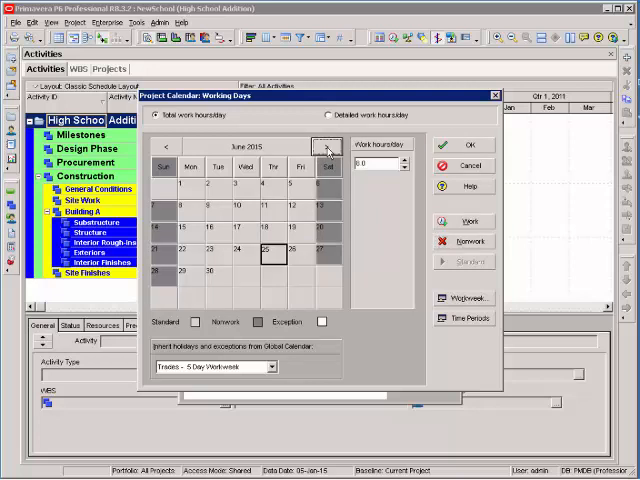
click(328, 146)
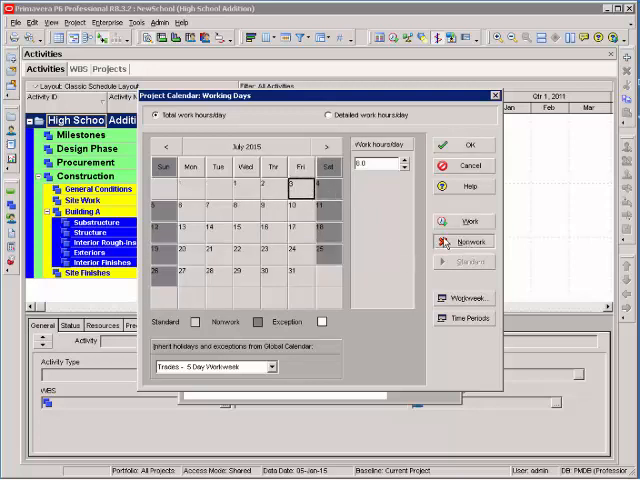
click(321, 147)
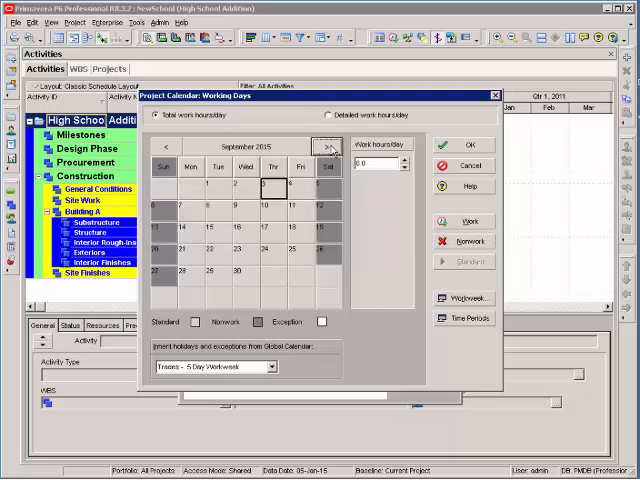
click(328, 146)
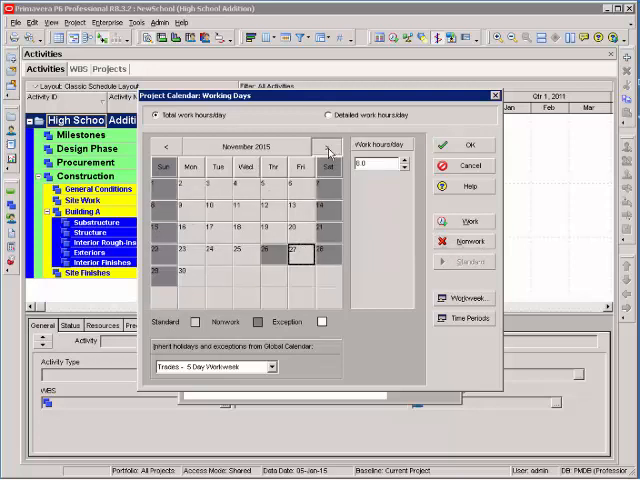
click(328, 148)
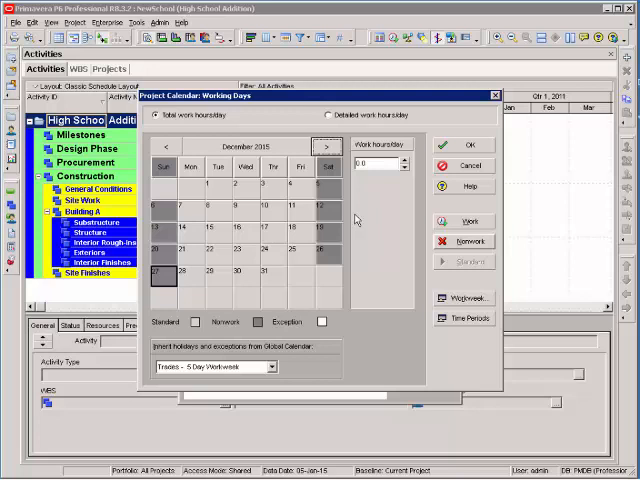
click(166, 147)
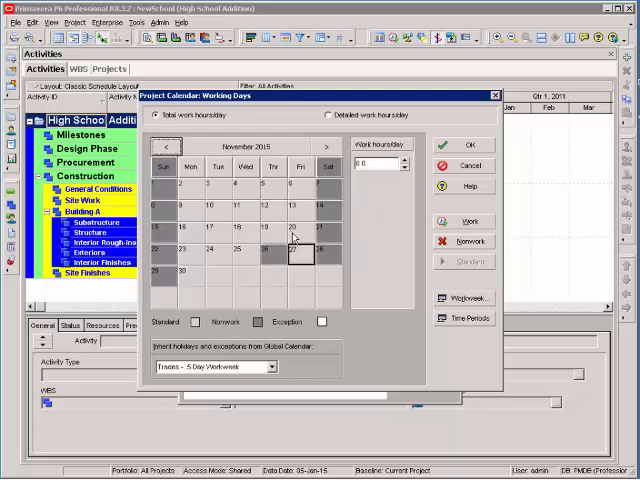
click(466, 145)
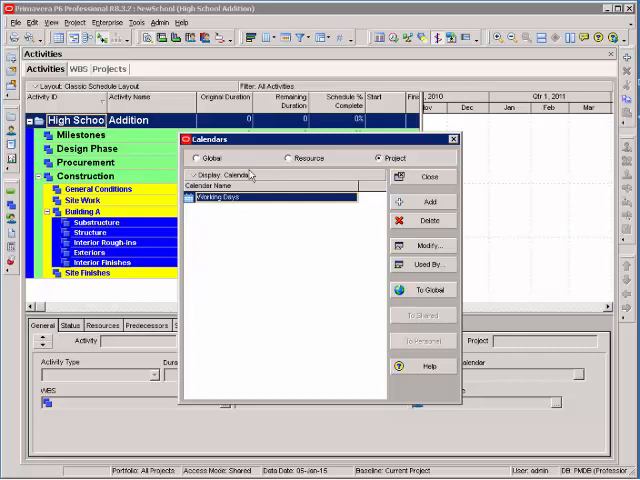
Add a new project calendar to become Calendar Days
click(425, 202)
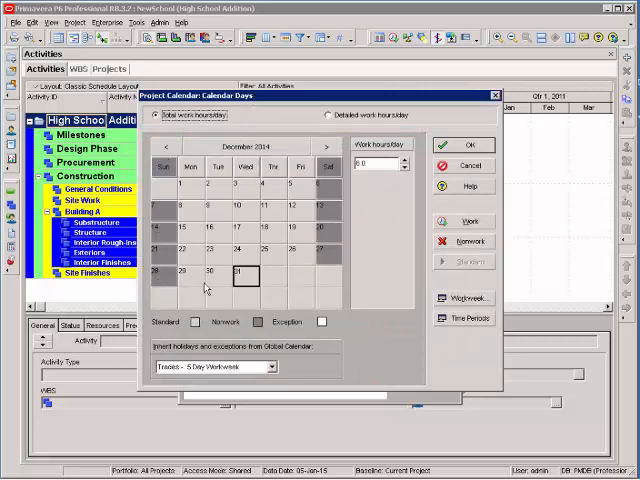
mouse_move(148, 197)
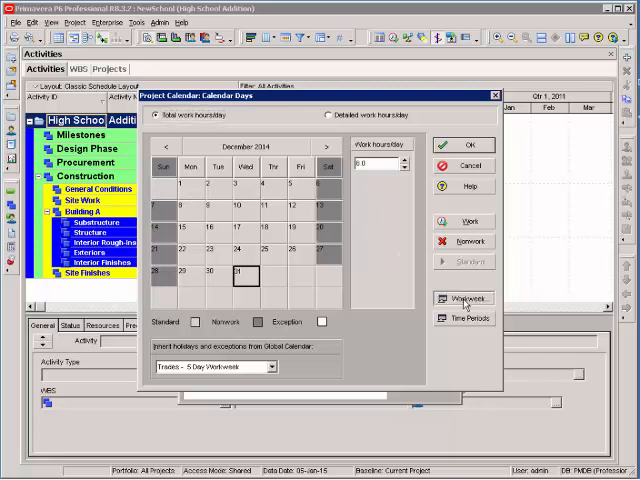
Give Calendar Days an 8-hour workweek on Sunday through Saturday and check later months
click(463, 298)
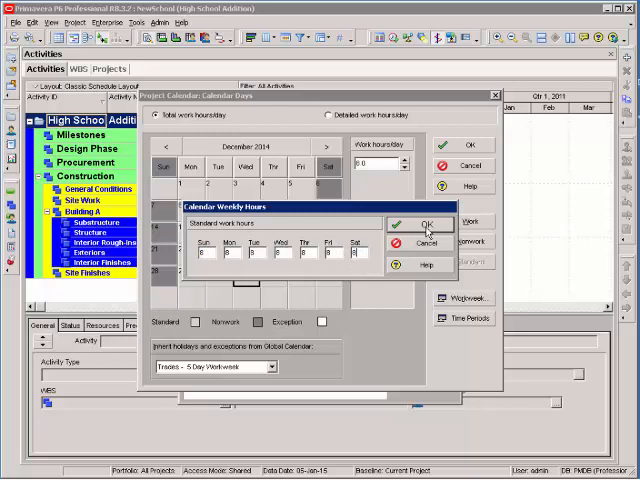
click(422, 222)
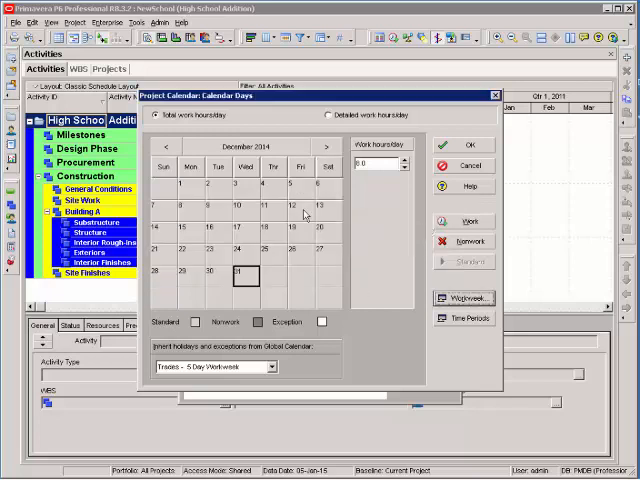
mouse_move(328, 147)
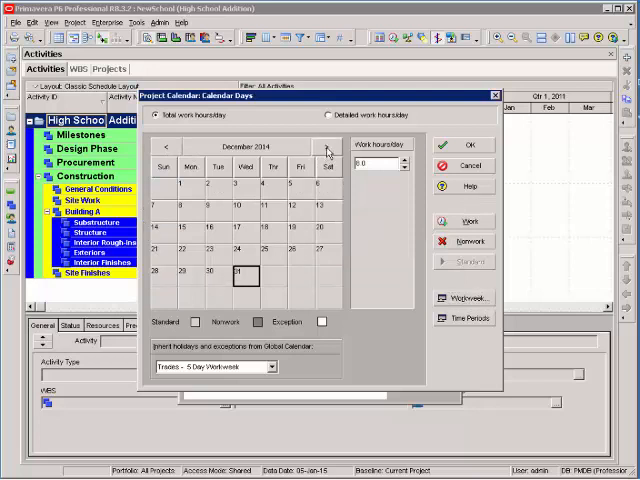
click(326, 147)
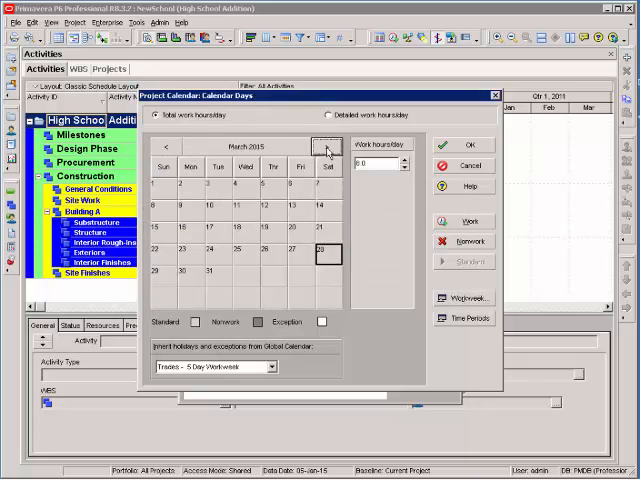
click(329, 147)
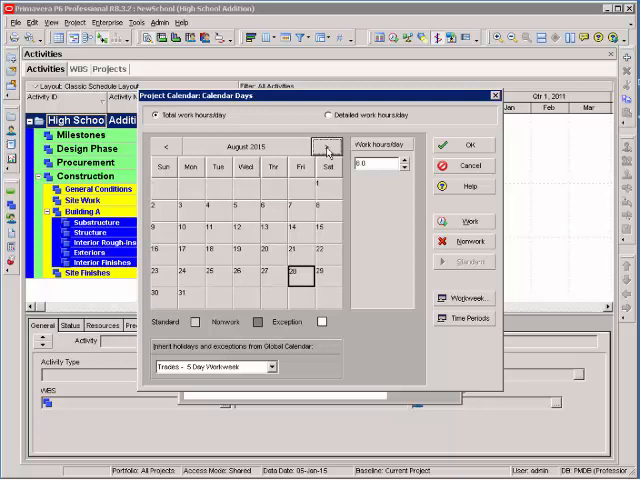
click(327, 147)
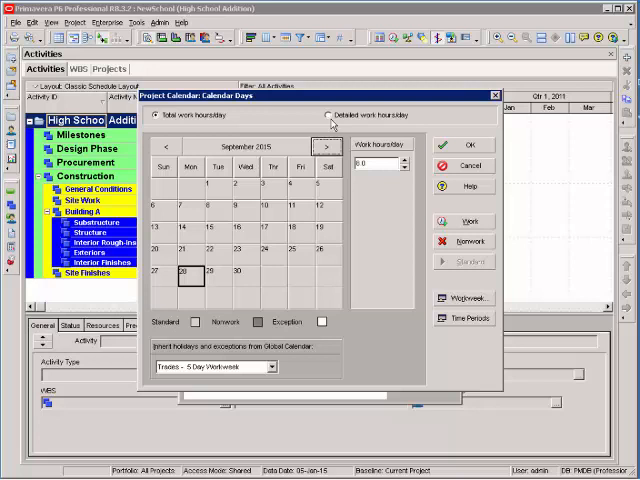
Switch Calendar Days to the detailed work hours/day grid
click(328, 115)
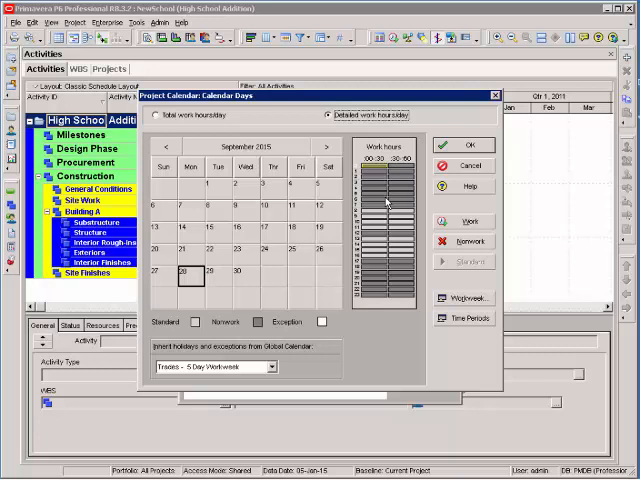
click(468, 145)
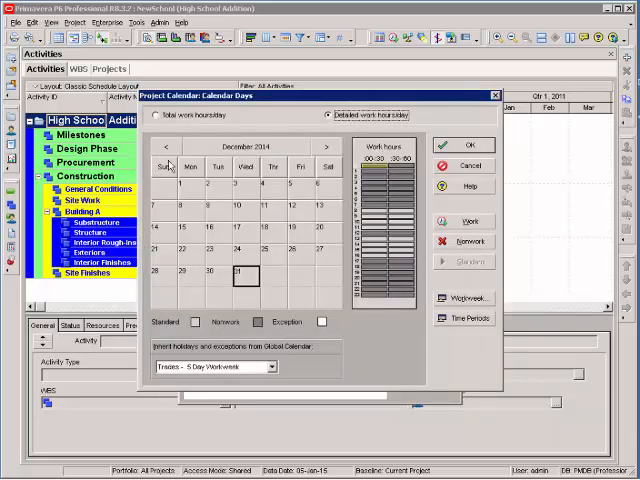
Confirm the Calendar Days settings with OK and go back to the Enterprise menu
click(465, 145)
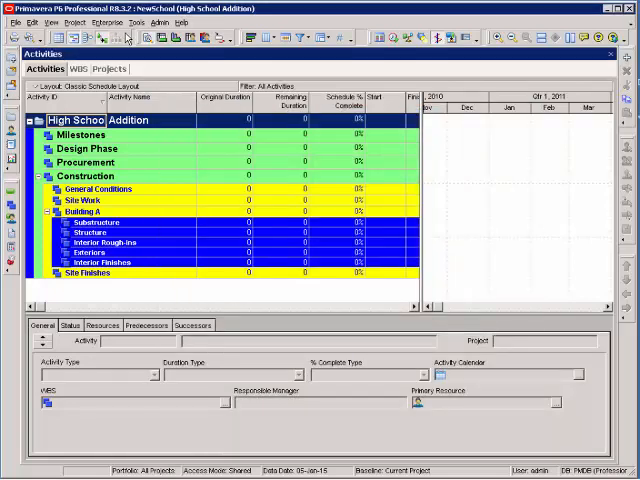
click(67, 23)
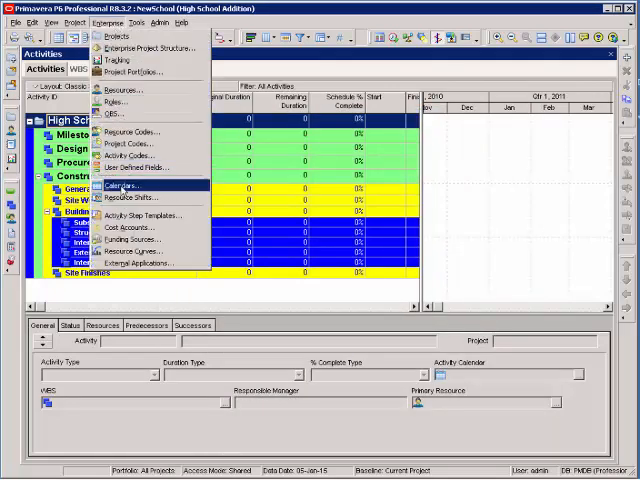
click(120, 186)
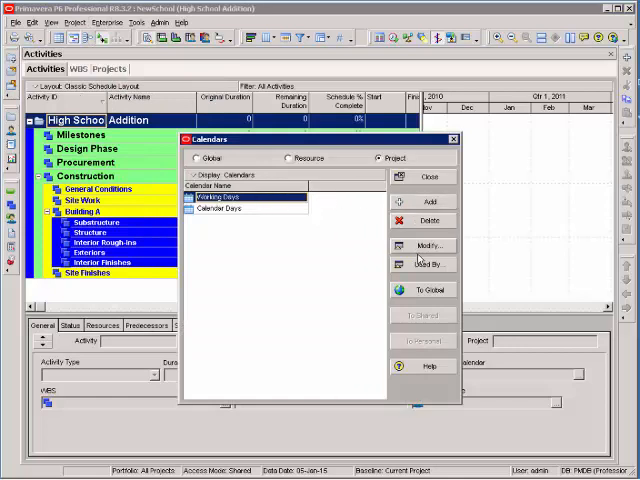
click(427, 245)
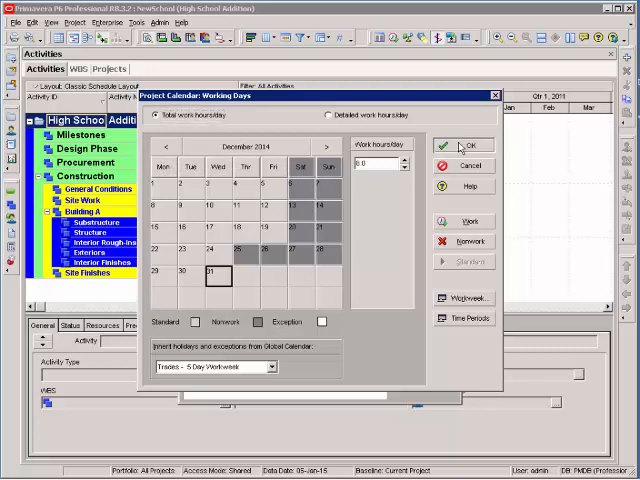
click(468, 145)
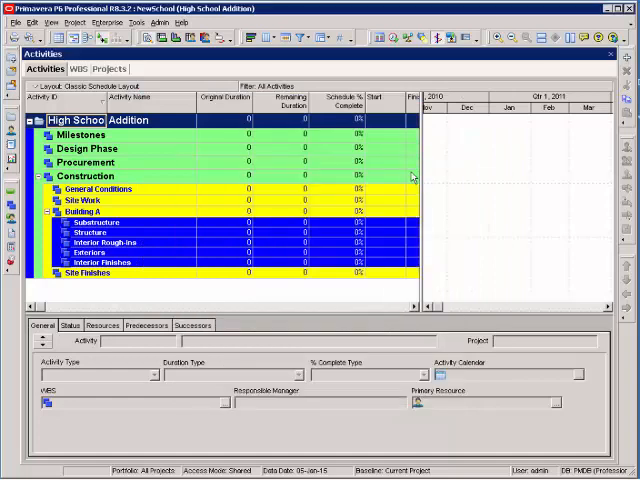
mouse_move(155, 67)
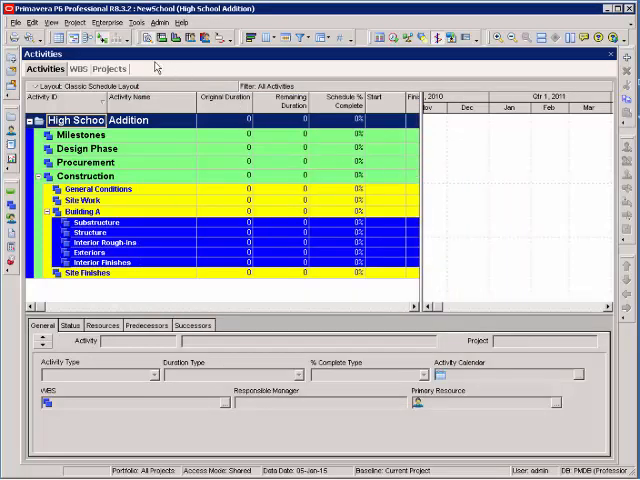
click(107, 68)
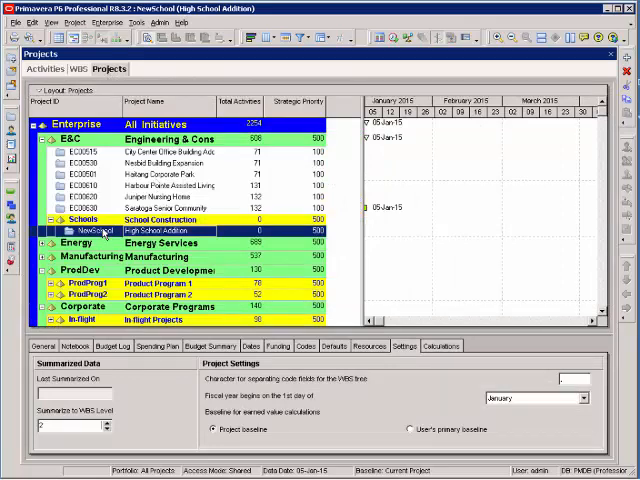
On NewSchool's Defaults, list project calendars and choose Working Days as the default calendar
click(330, 346)
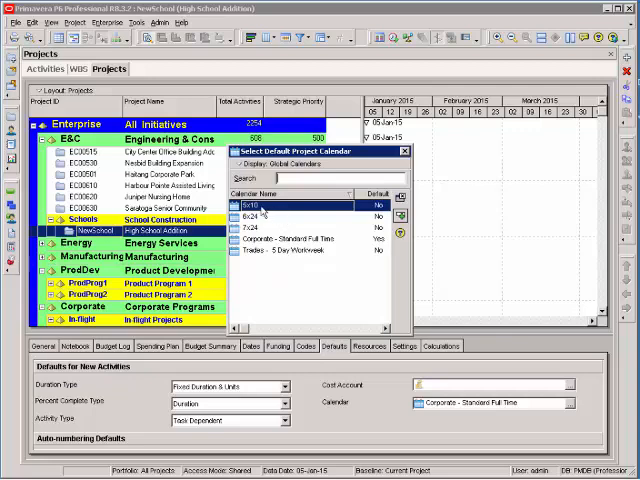
click(284, 163)
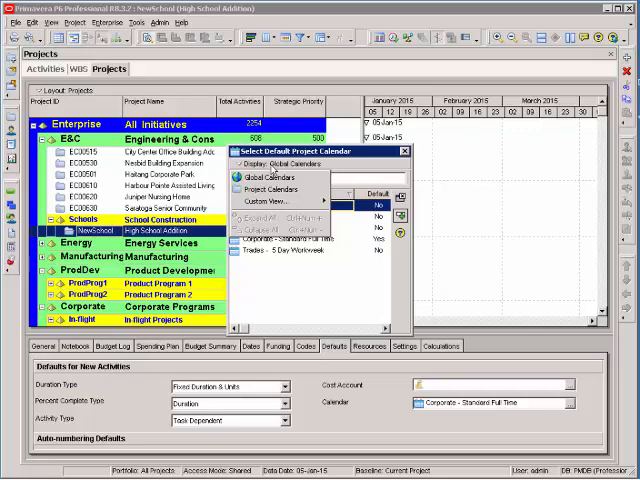
click(257, 202)
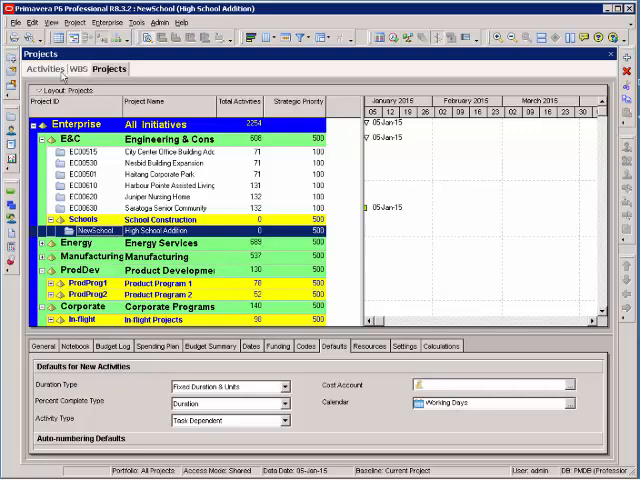
click(46, 68)
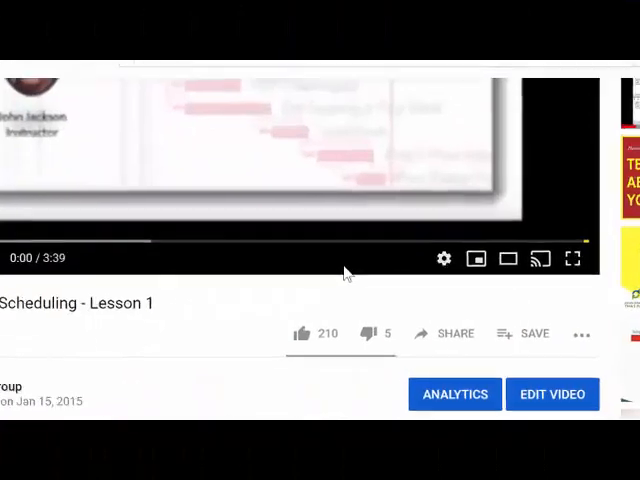
click(572, 259)
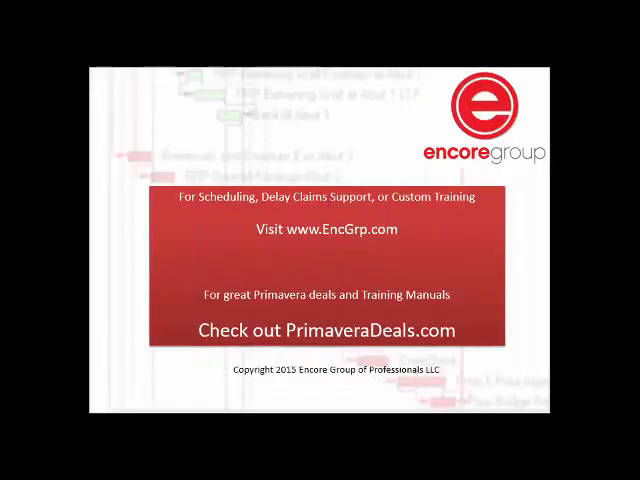